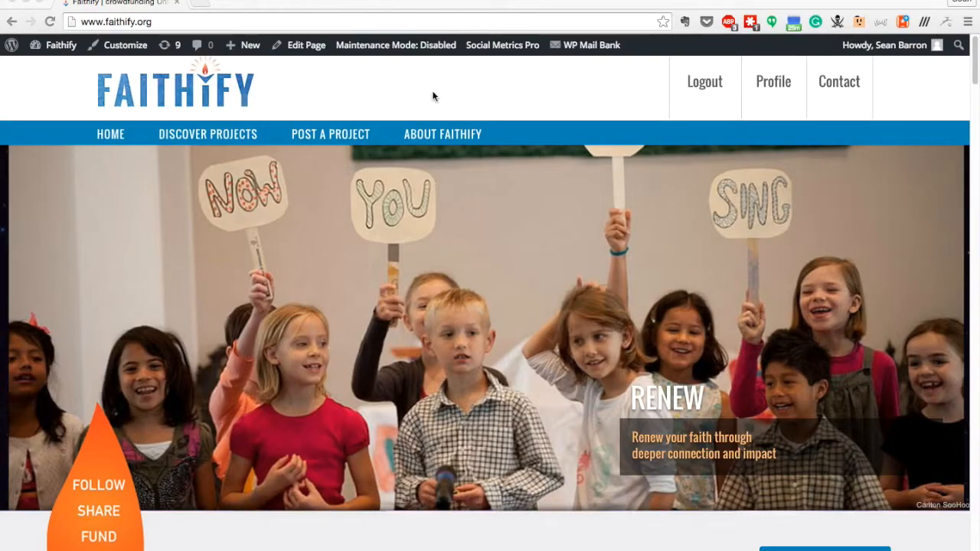
Scroll the home page listing and open the Building Our Future Together project
{"action": "scroll", "scroll_direction": "down", "scroll_amount": 3}
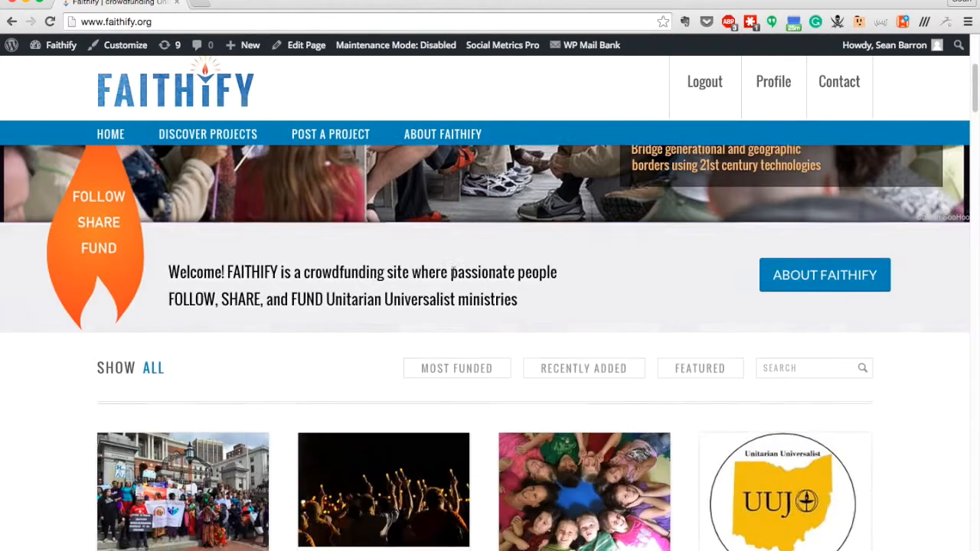
{"action": "scroll", "scroll_direction": "down", "scroll_amount": 3}
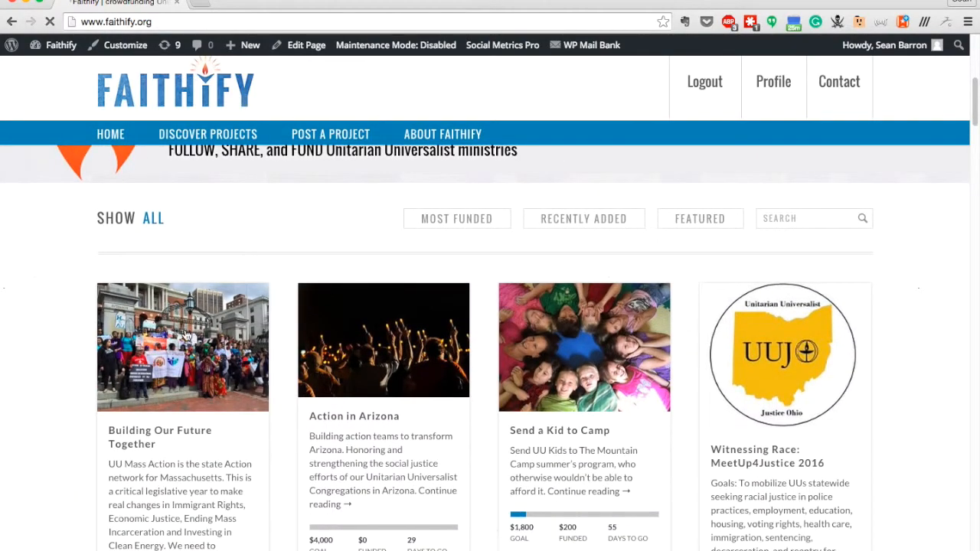
{"action": "left_click", "coordinate": [182, 346]}
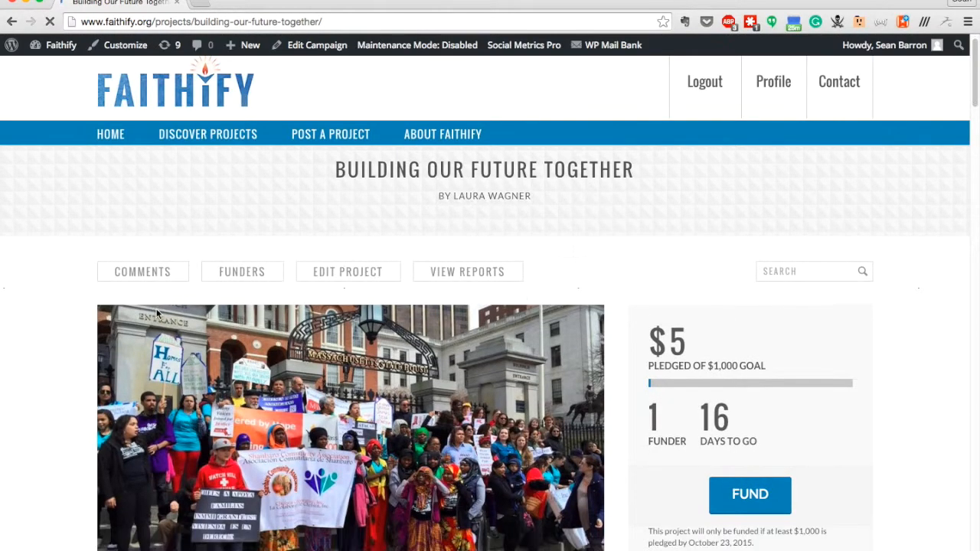
Start funding Building Our Future Together and submit a $5 pledge amount
{"action": "scroll", "scroll_direction": "down", "scroll_amount": 3}
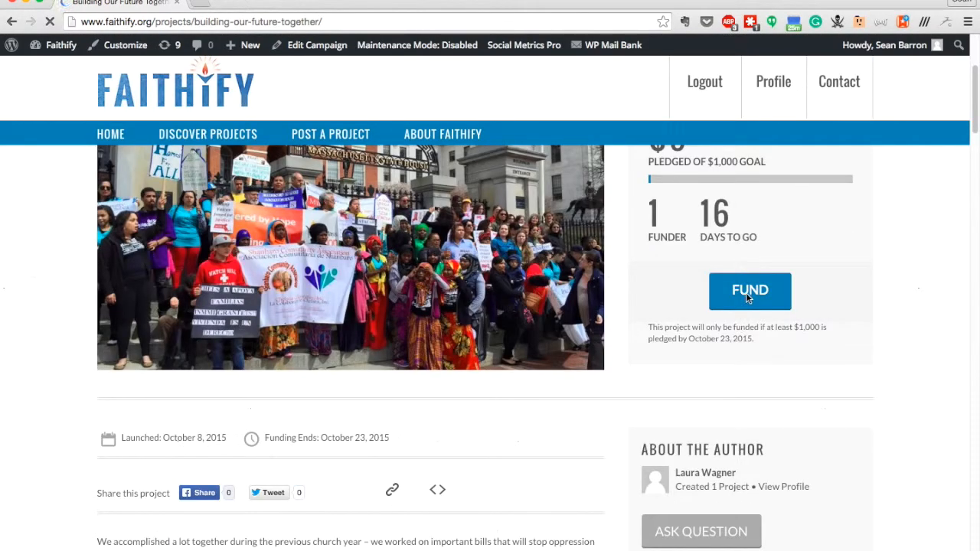
{"action": "left_click", "coordinate": [750, 291]}
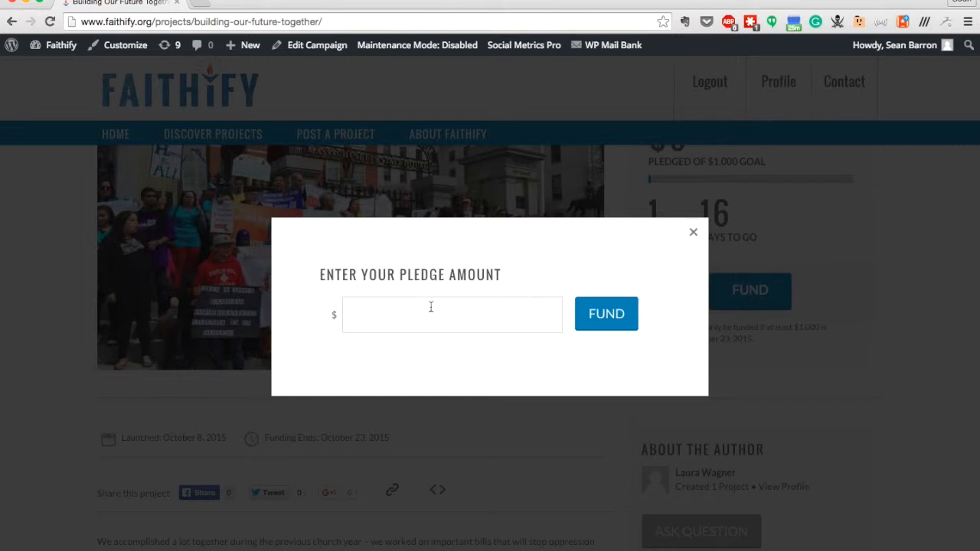
{"action": "type", "text": "5"}
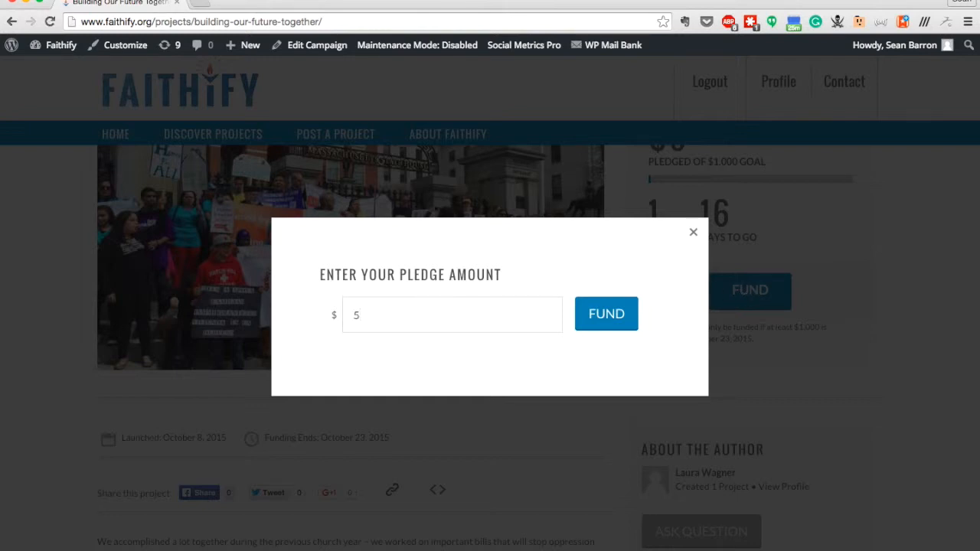
{"action": "left_click", "coordinate": [606, 314]}
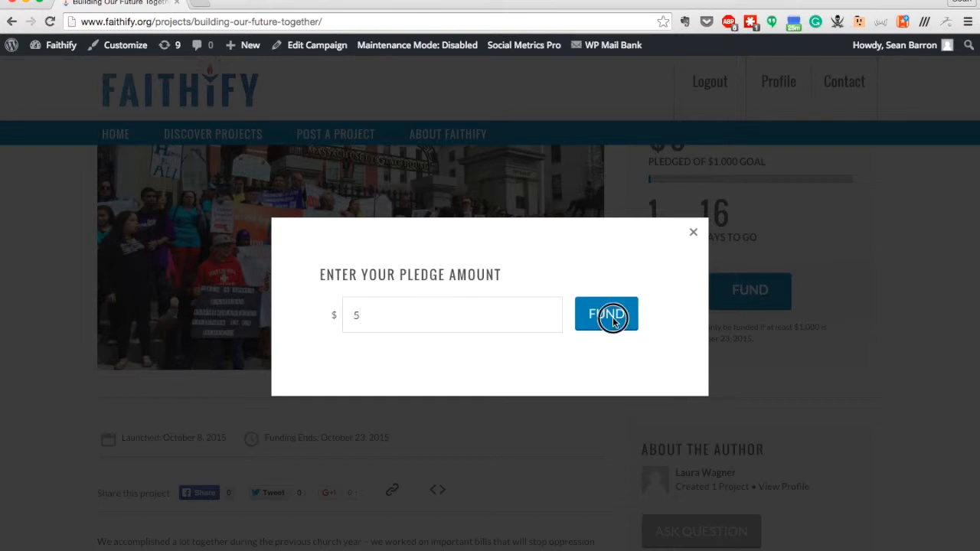
{"action": "left_click", "coordinate": [607, 314]}
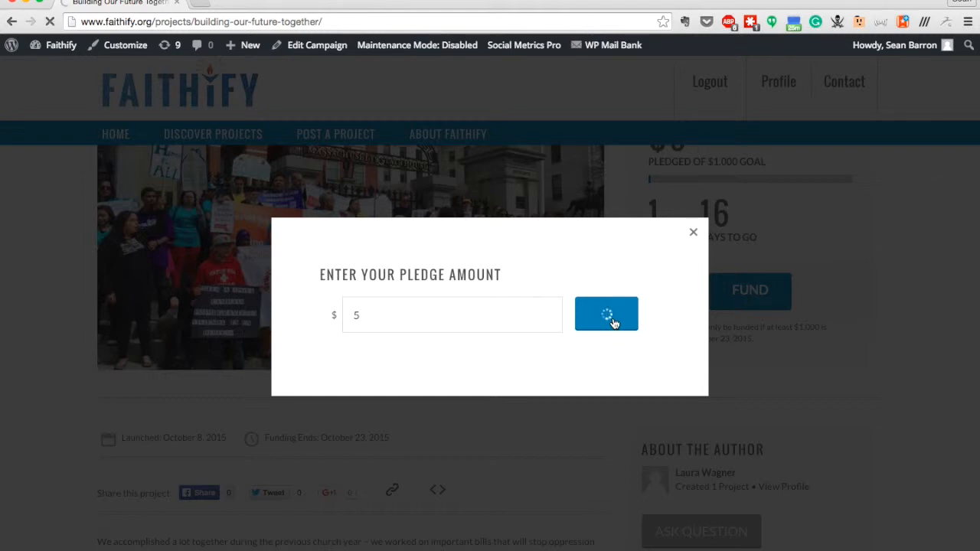
{"action": "left_click", "coordinate": [605, 314]}
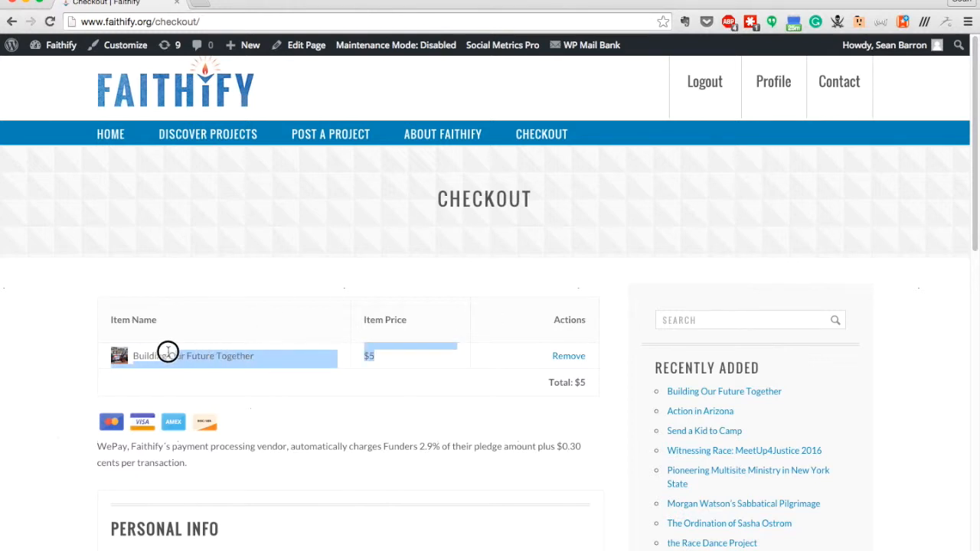
Scroll past Personal Info and submit the $5 checkout with FUND
{"action": "scroll", "scroll_direction": "down", "scroll_amount": 3}
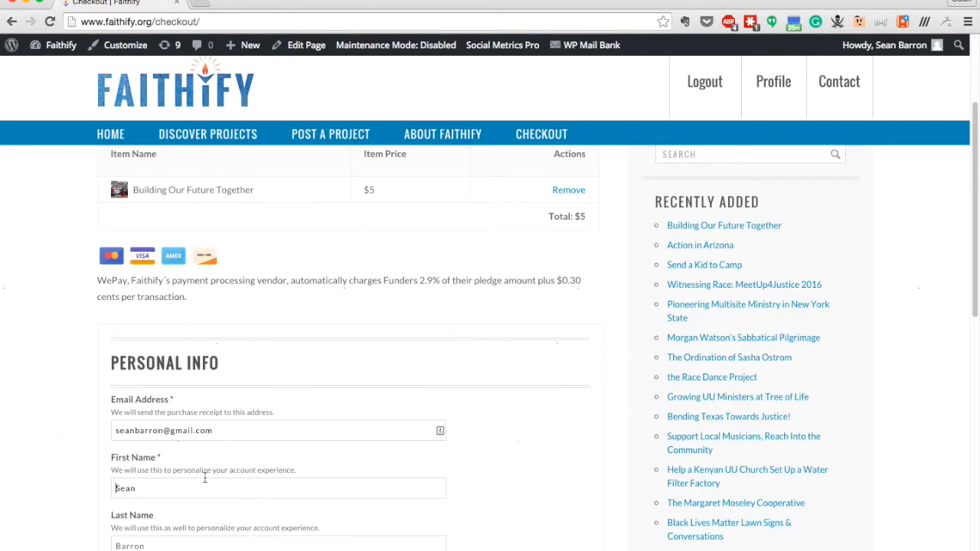
{"action": "scroll", "scroll_direction": "down", "scroll_amount": 3}
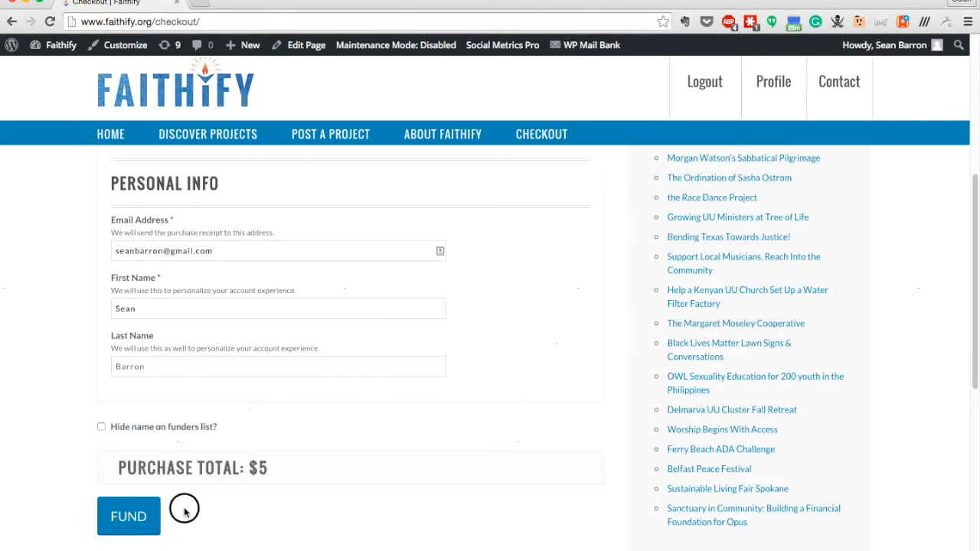
{"action": "left_click", "coordinate": [128, 516]}
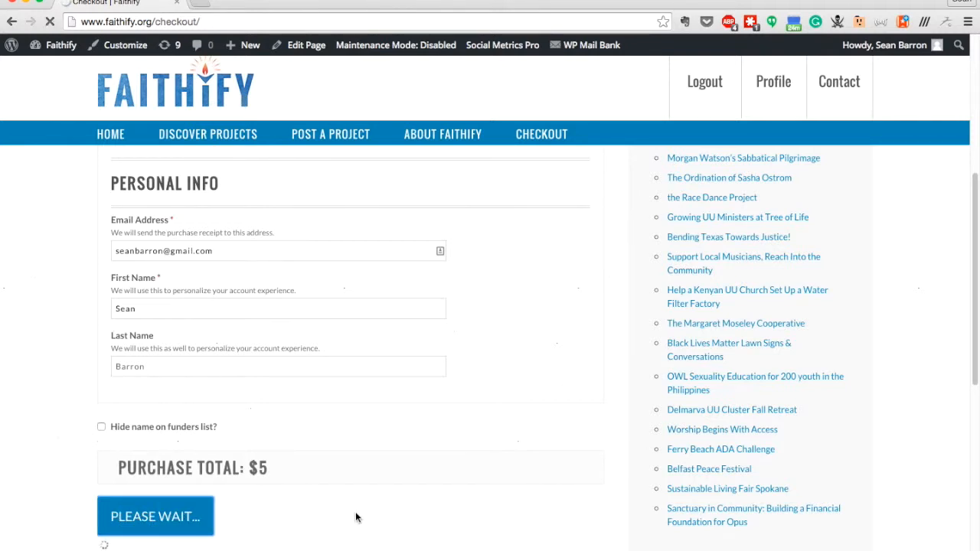
{"action": "left_click", "coordinate": [155, 516]}
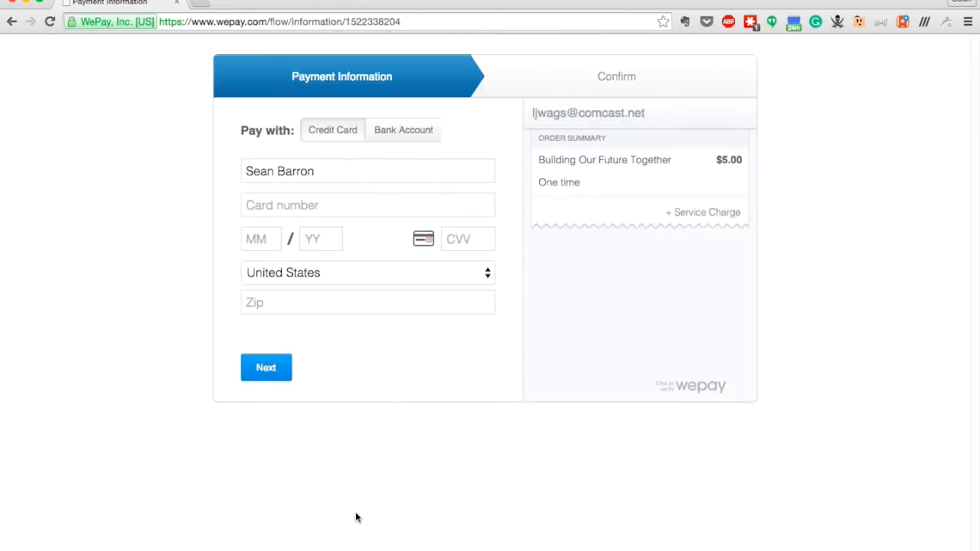
Complete the cardholder name, enter billing zip 0212, and submit the WePay payment form
{"action": "left_click", "coordinate": [368, 171]}
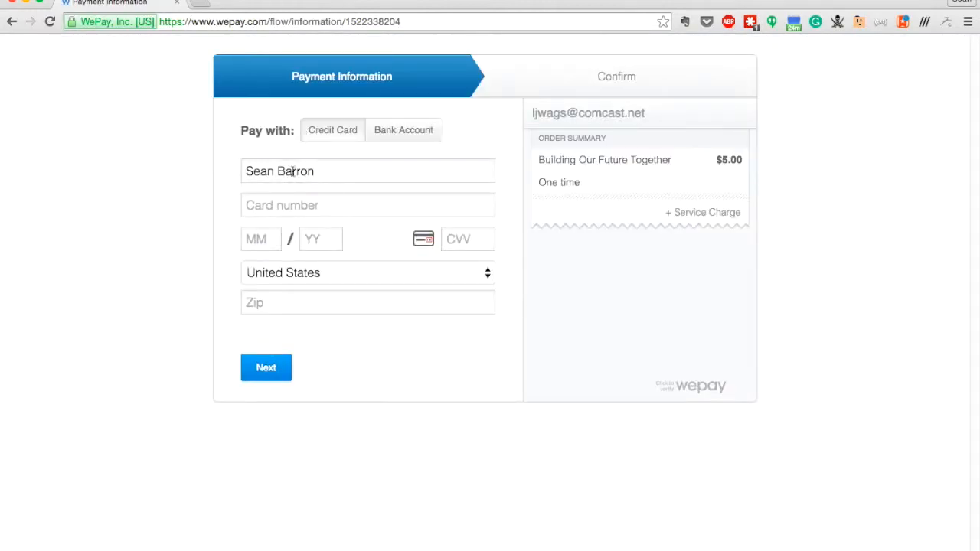
{"action": "type", "text": "Nei"}
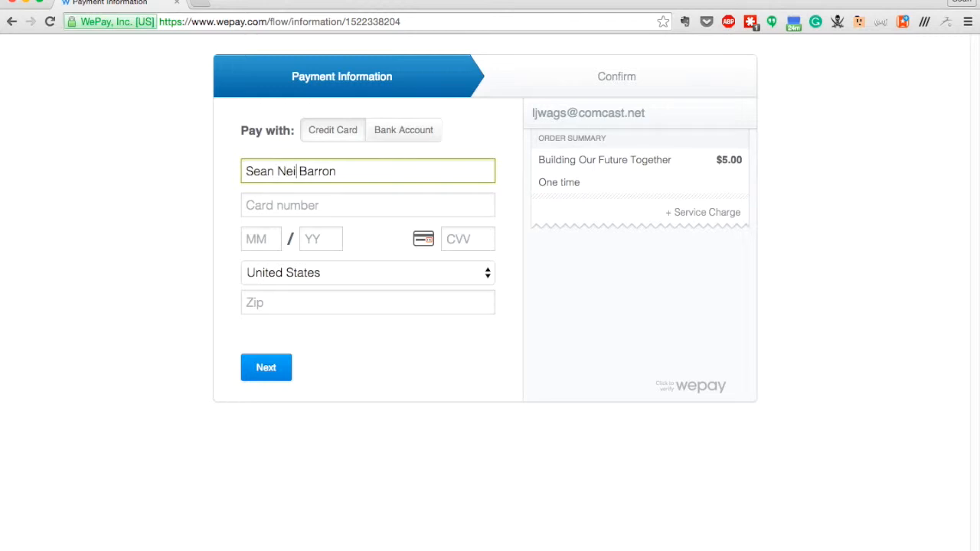
{"action": "type", "text": "xx"}
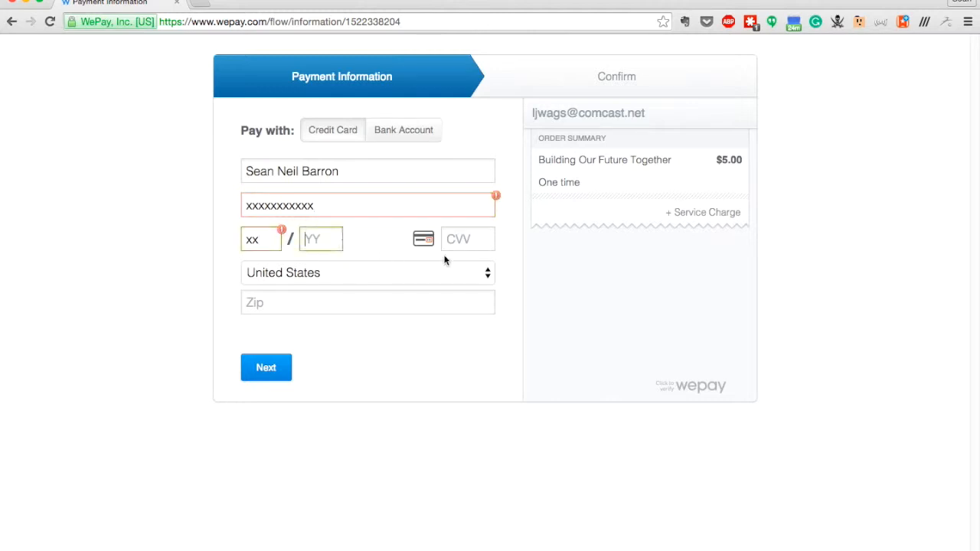
{"action": "left_click", "coordinate": [368, 302]}
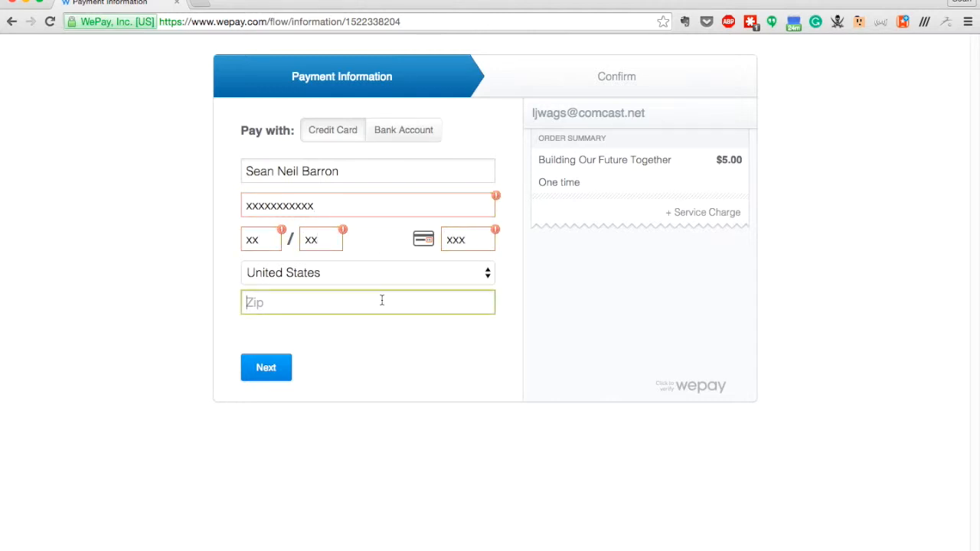
{"action": "type", "text": "02125"}
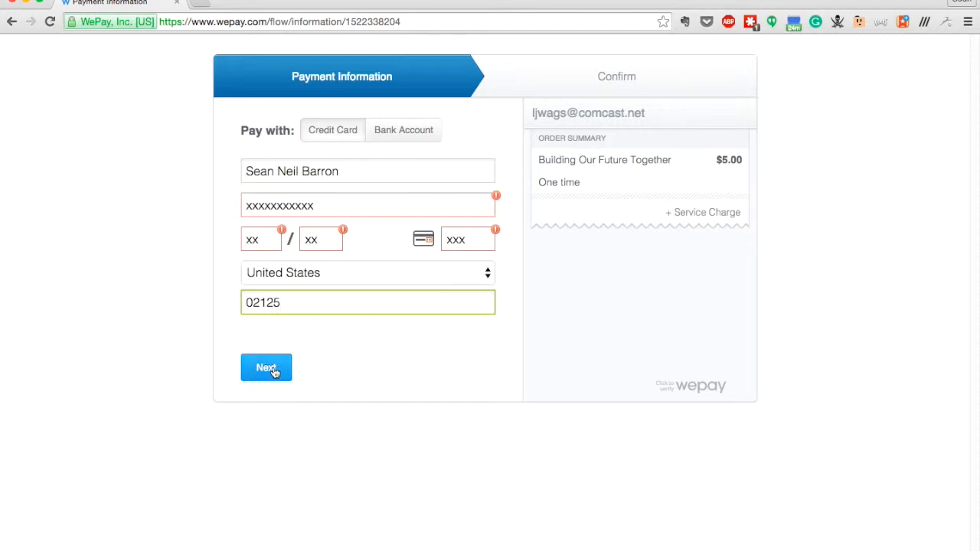
{"action": "left_click", "coordinate": [266, 368]}
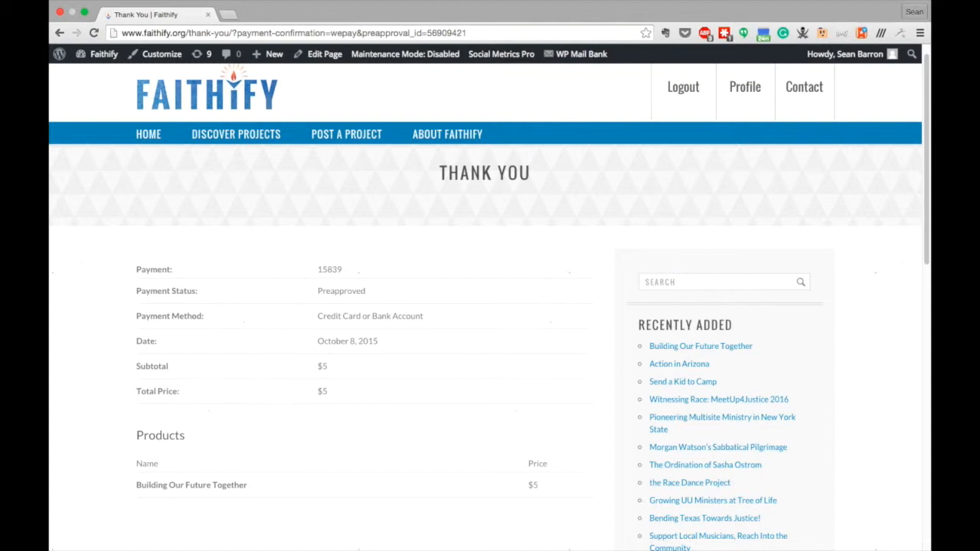
Scroll the Thank You page to review the preapproved $5 payment
{"action": "scroll", "scroll_direction": "down", "scroll_amount": 3}
{"action": "type", "text": "www.gmail.com"}
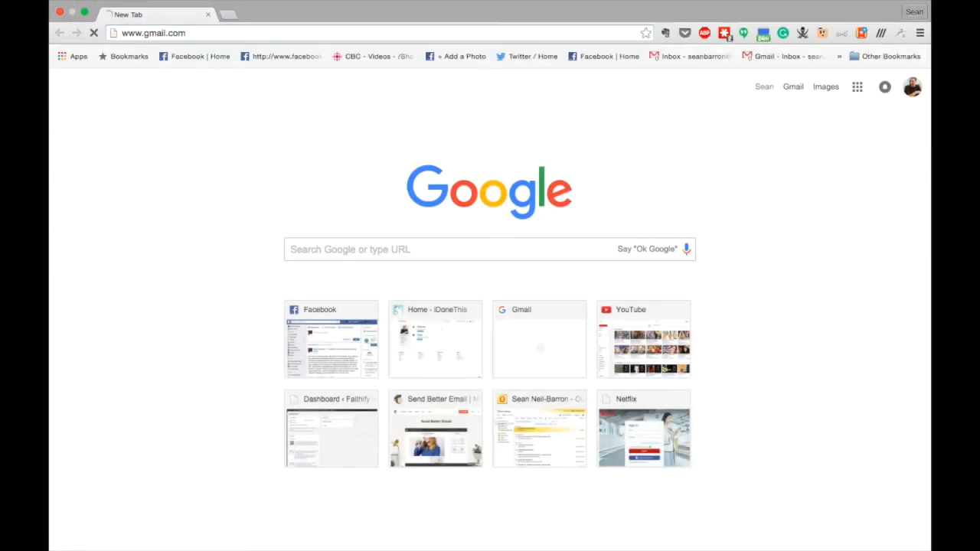
Open WePay's Payment authorized email showing the $5.44 authorization
{"action": "left_click", "coordinate": [539, 339]}
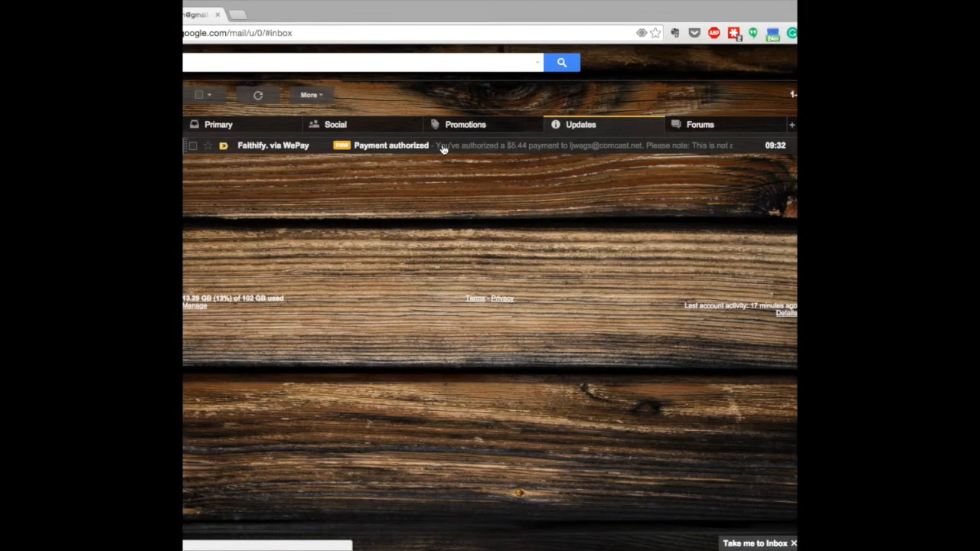
{"action": "left_click", "coordinate": [391, 145]}
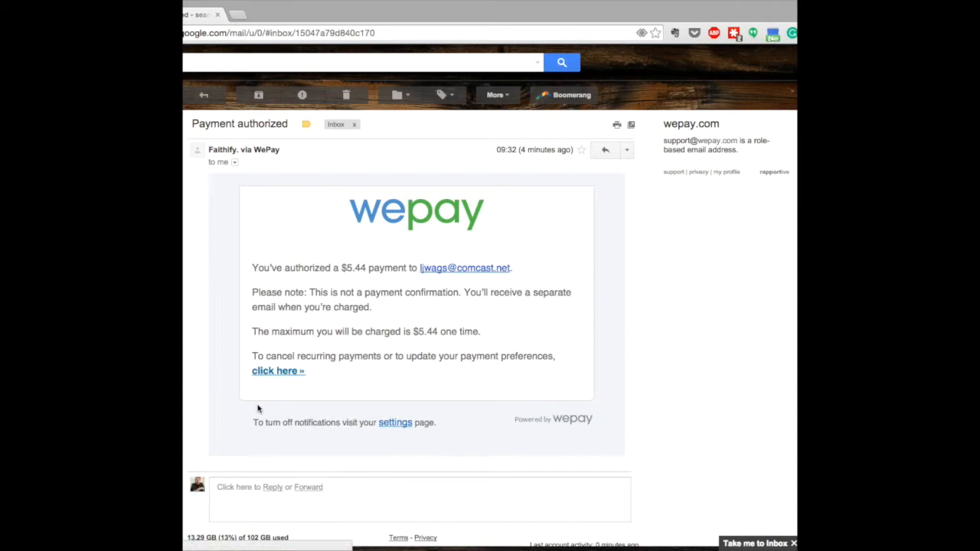